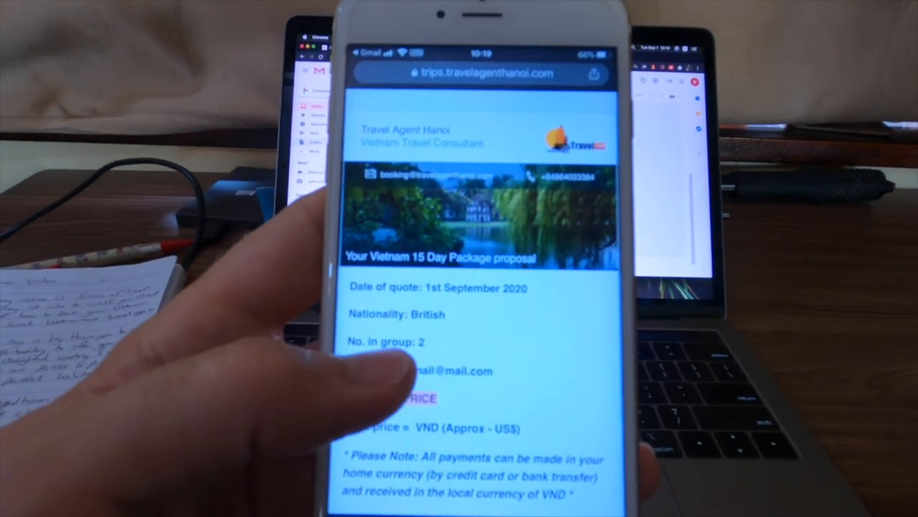
pyautogui.scroll(-3)
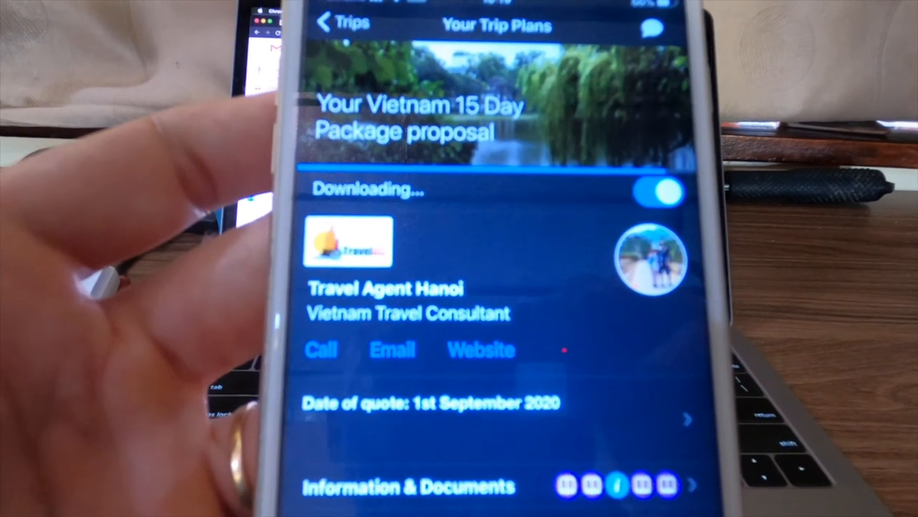
pyautogui.scroll(3)
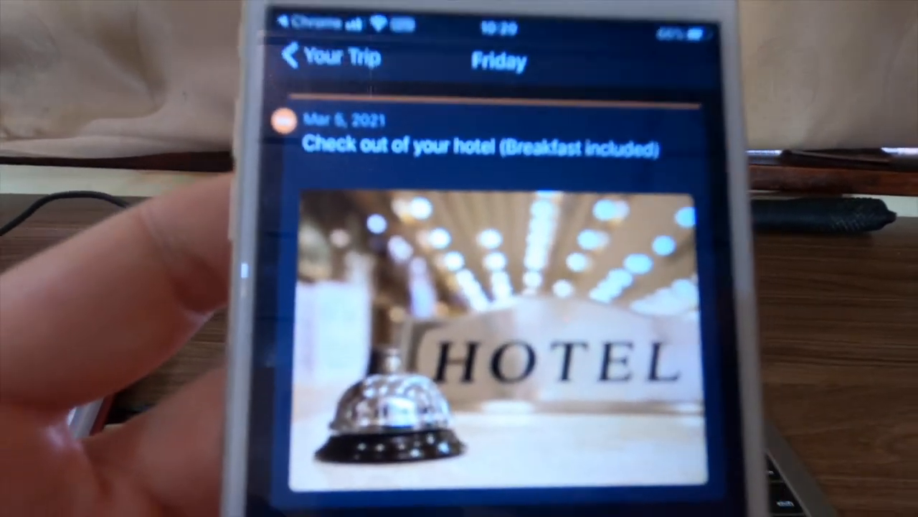
pyautogui.scroll(-3)
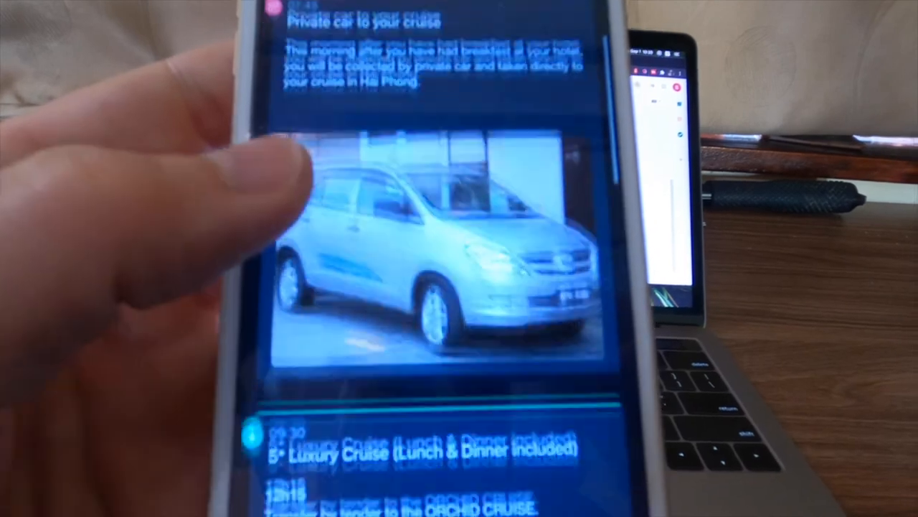
pyautogui.scroll(3)
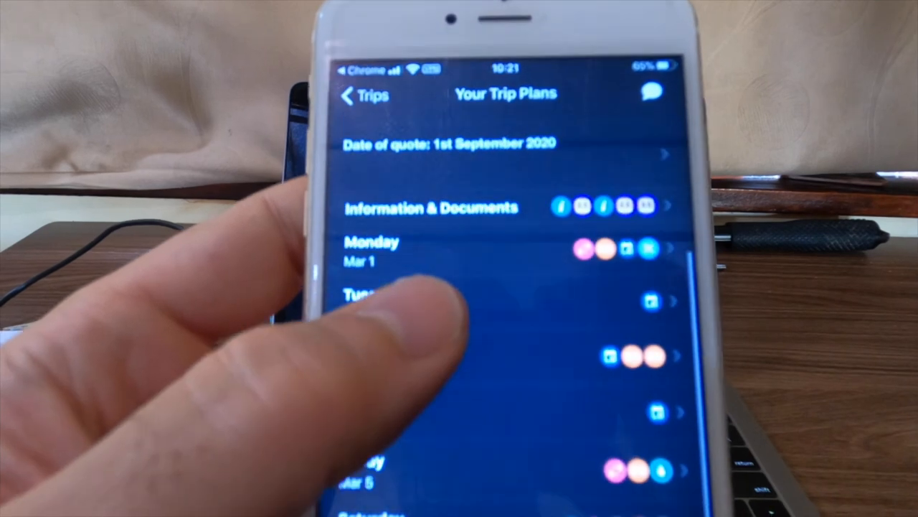
pyautogui.scroll(-3)
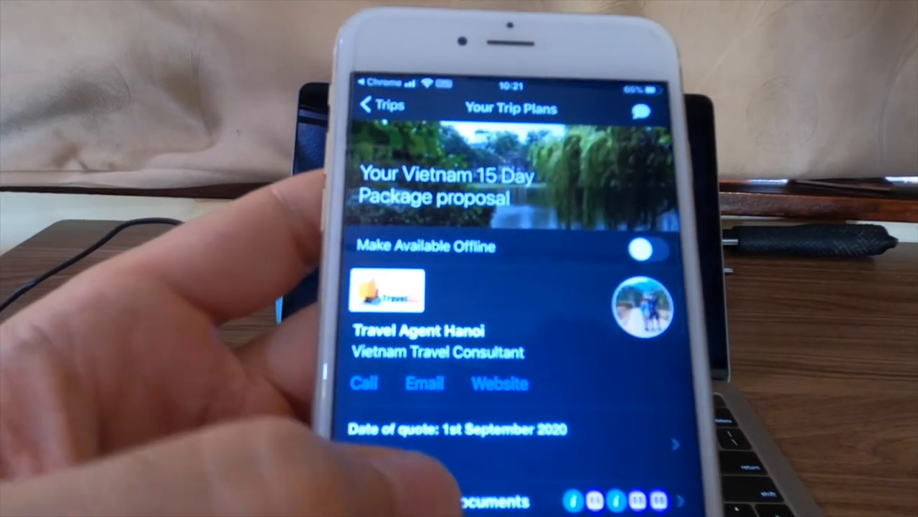
pyautogui.scroll(3)
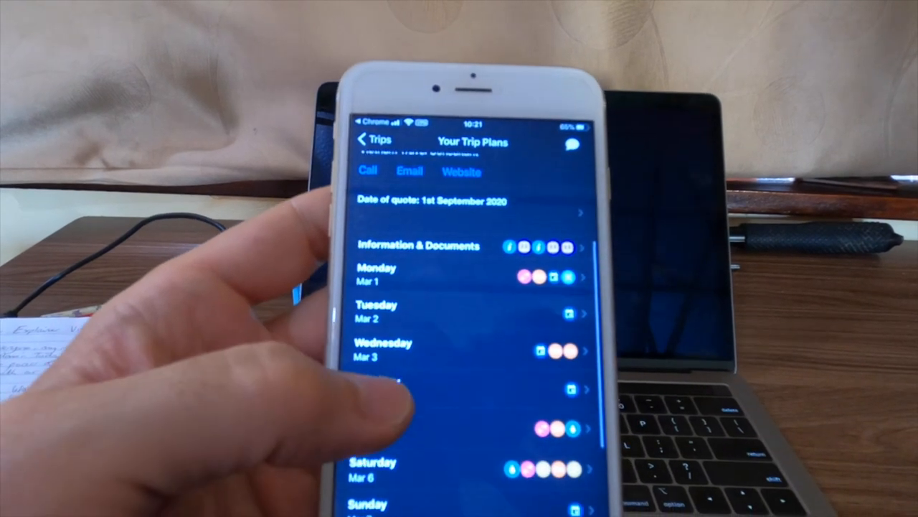